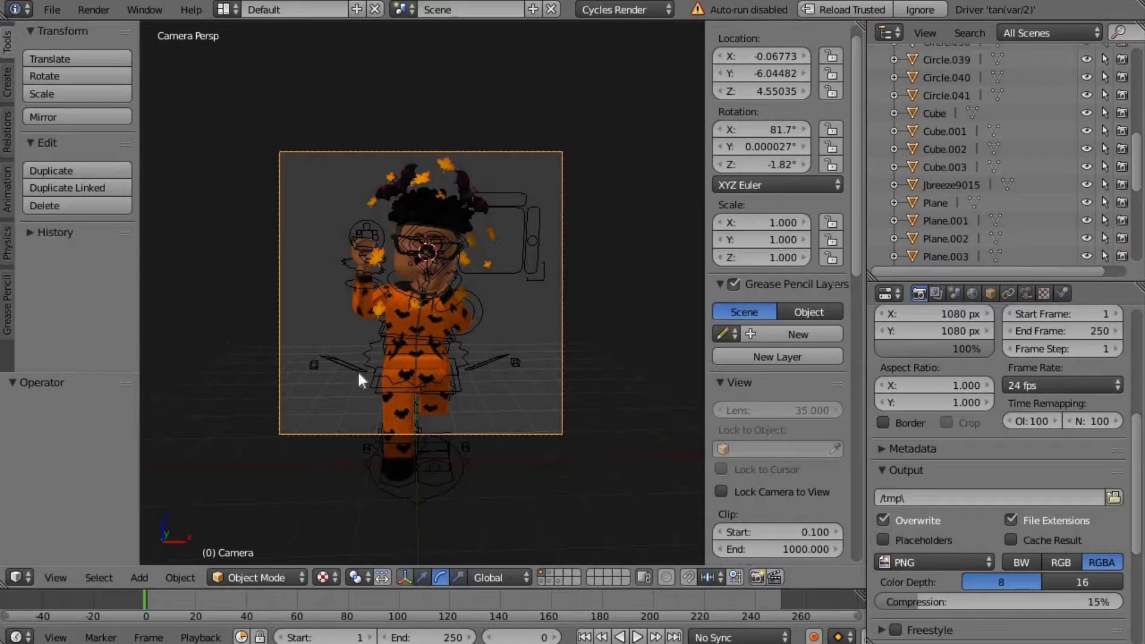
{"action": "mouse_move", "coordinate": [451, 391]}
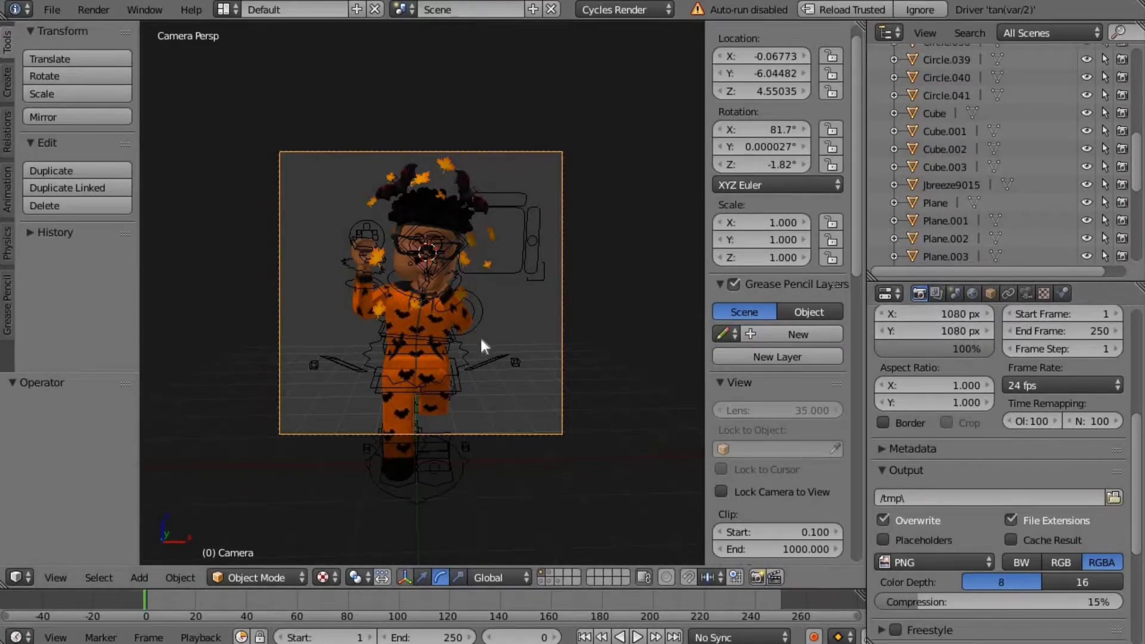
Show User Preferences add-ons filtered to Render, with Auto Tile Size enabled and expanded.
{"action": "left_click", "coordinate": [12, 577]}
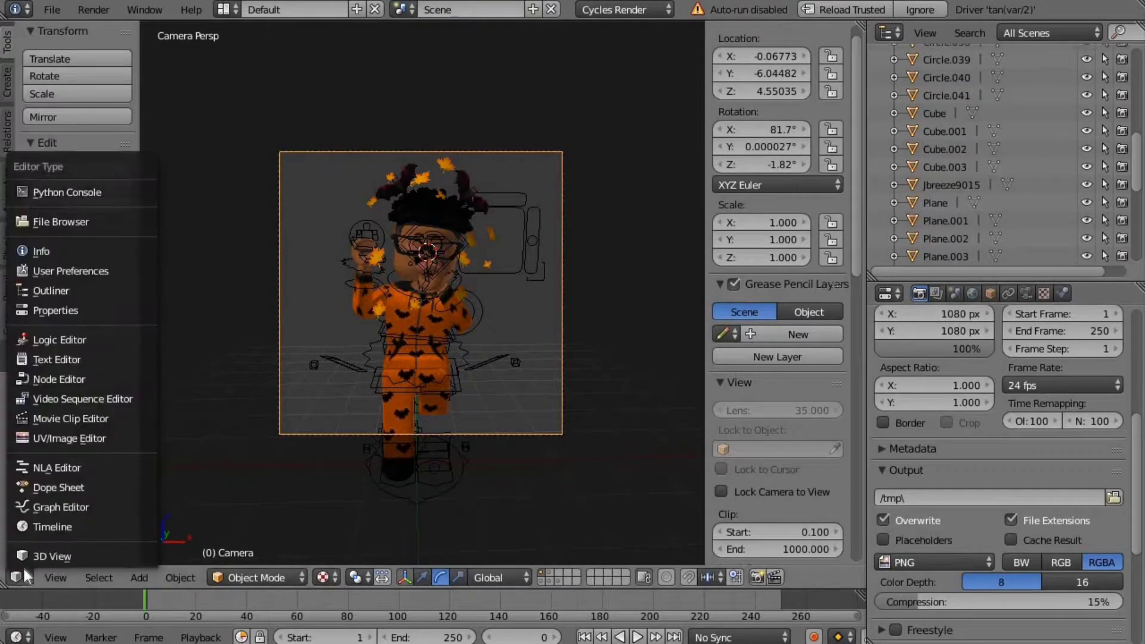
{"action": "mouse_move", "coordinate": [48, 468]}
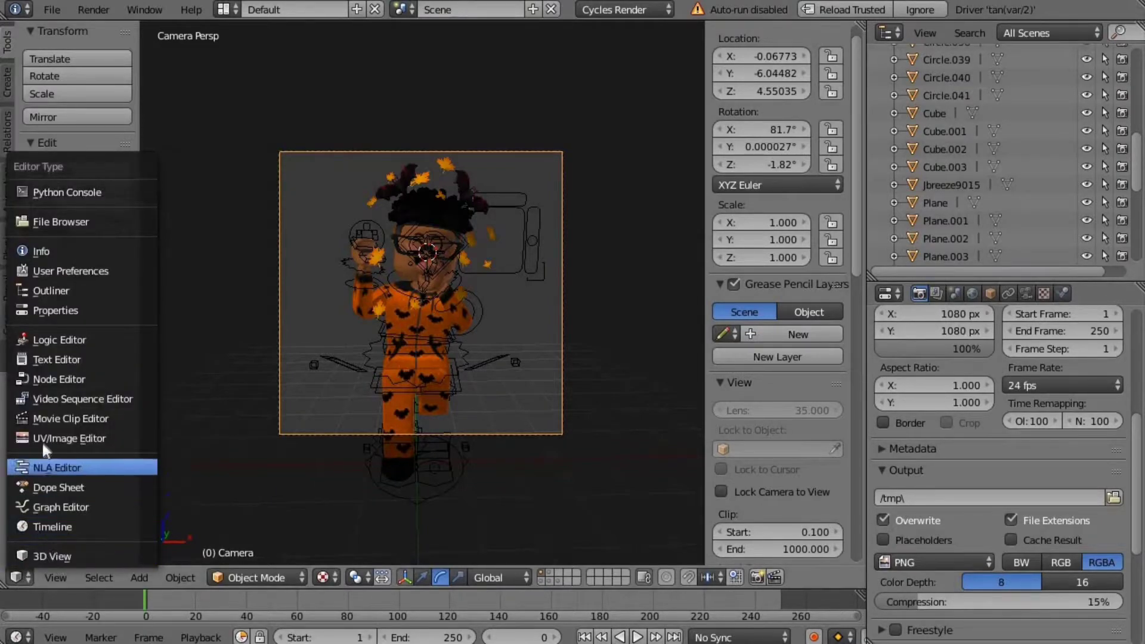
{"action": "mouse_move", "coordinate": [70, 271]}
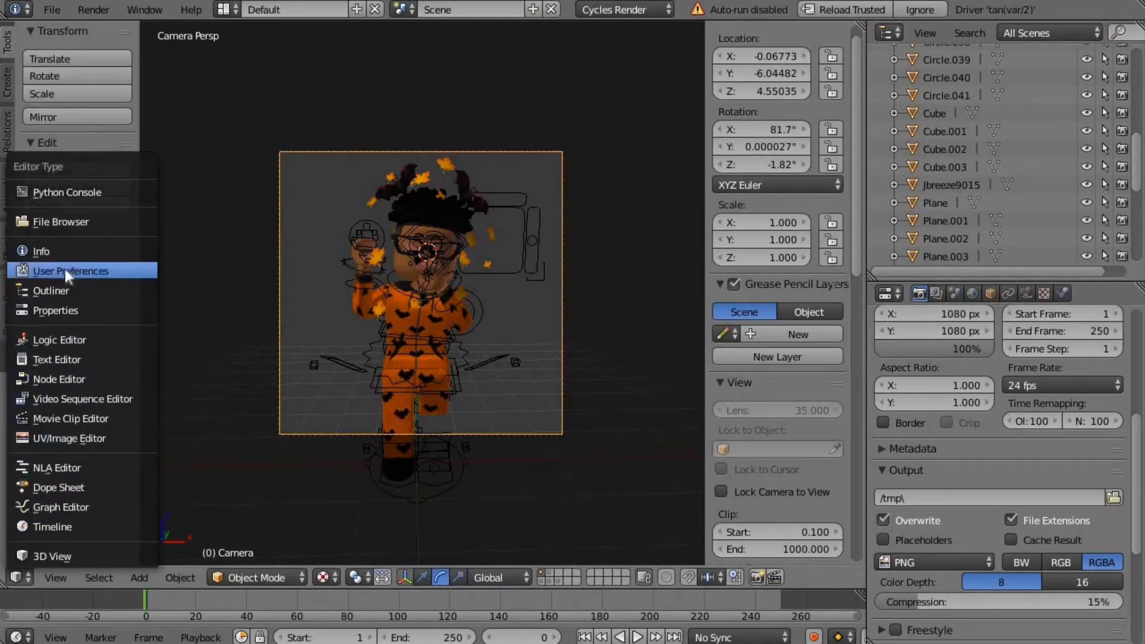
{"action": "left_click", "coordinate": [71, 271]}
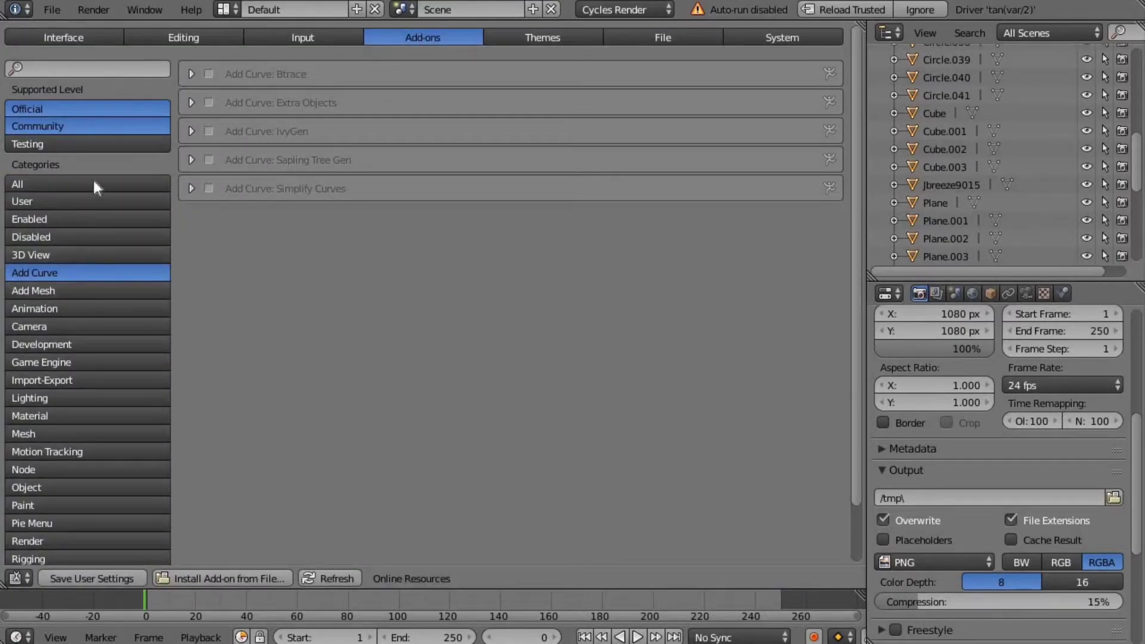
{"action": "mouse_move", "coordinate": [87, 509]}
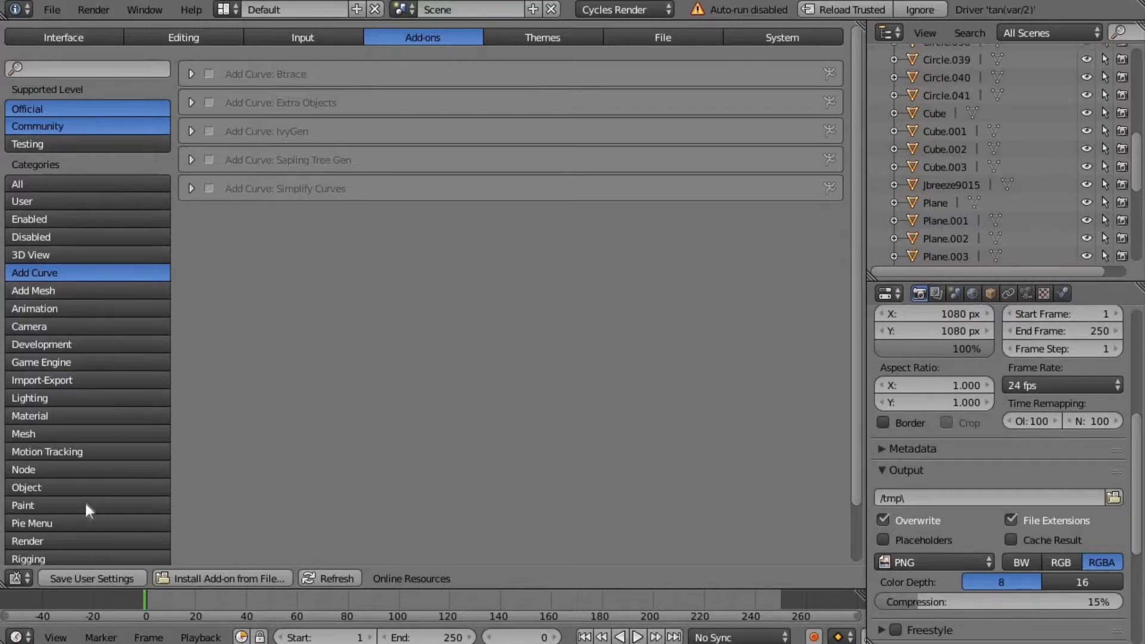
{"action": "left_click", "coordinate": [27, 542]}
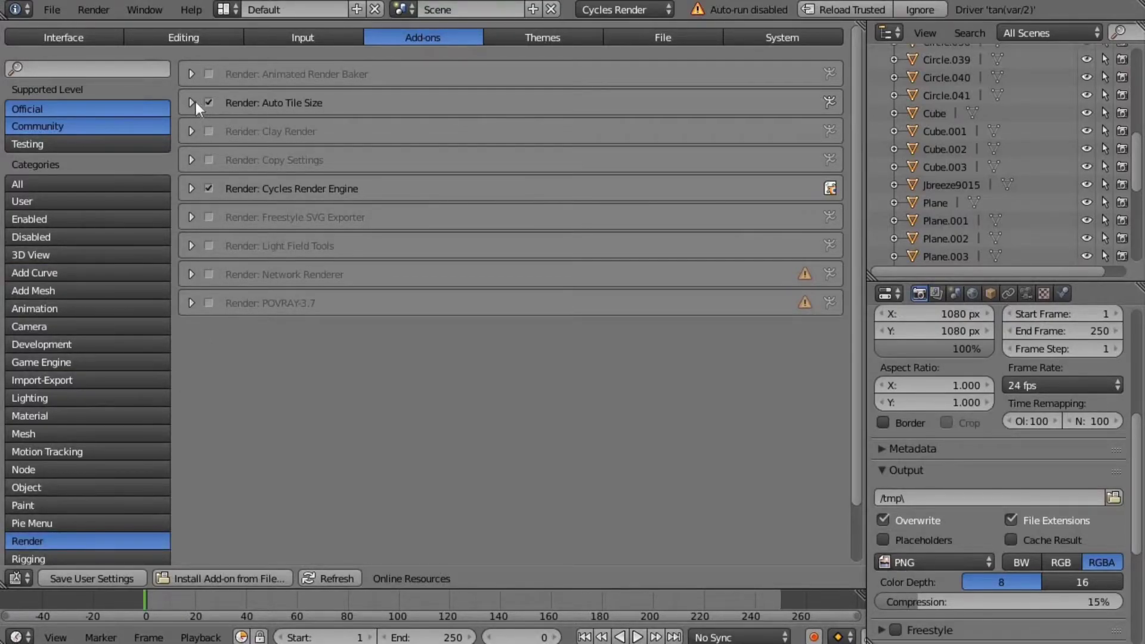
{"action": "left_click", "coordinate": [191, 102]}
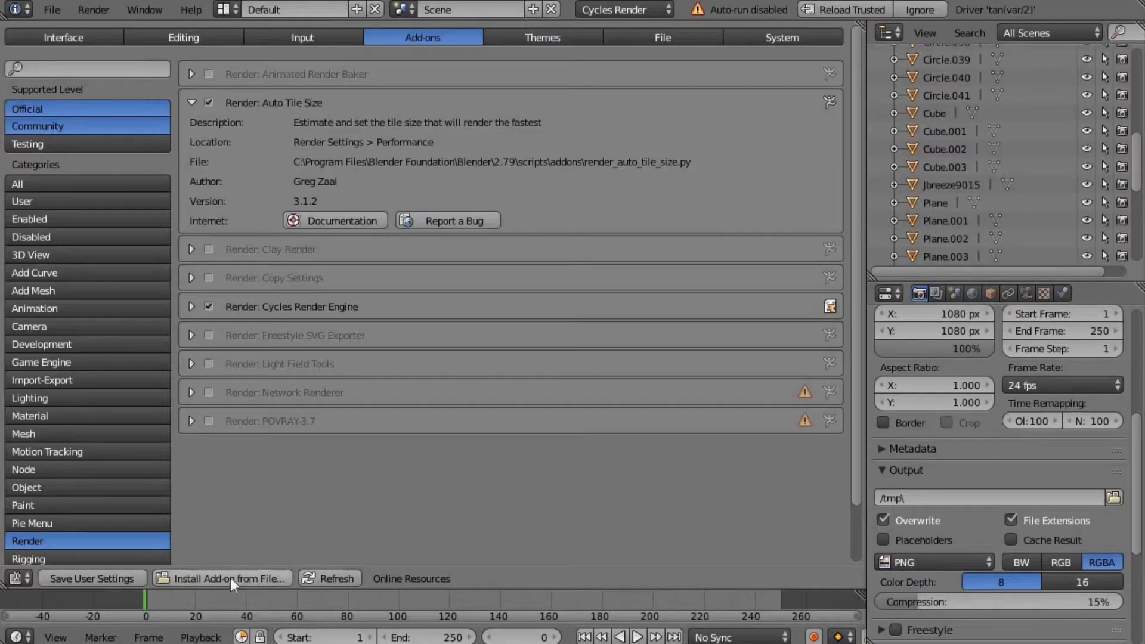
{"action": "mouse_move", "coordinate": [400, 71]}
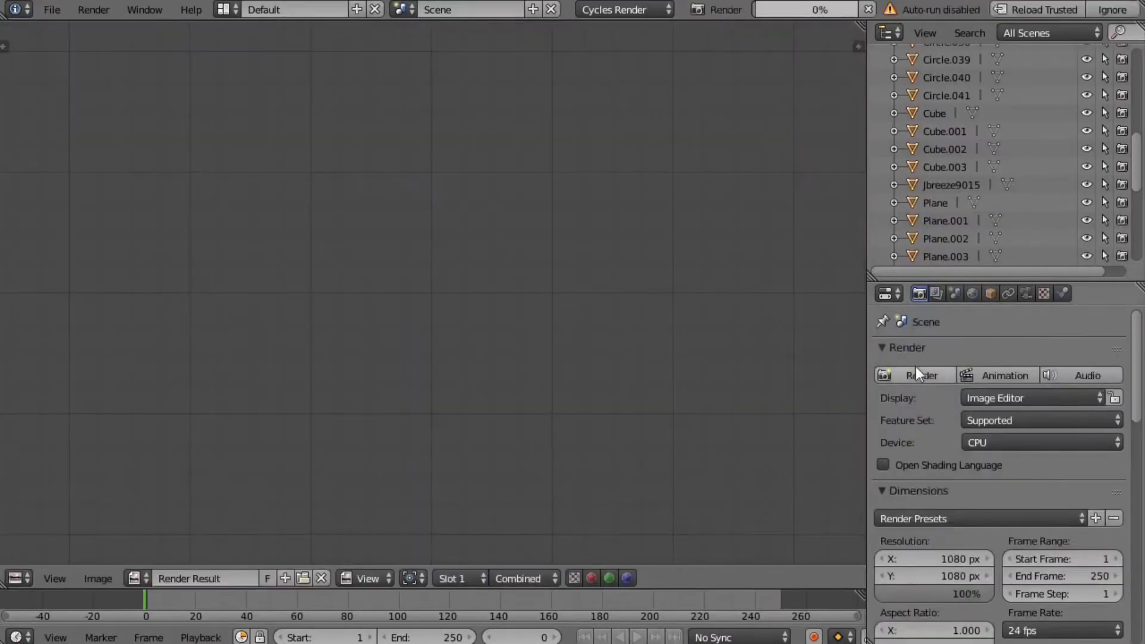
Start a render, then expand the Auto Tile Size sub-panel in Performance settings.
{"action": "left_click", "coordinate": [919, 374]}
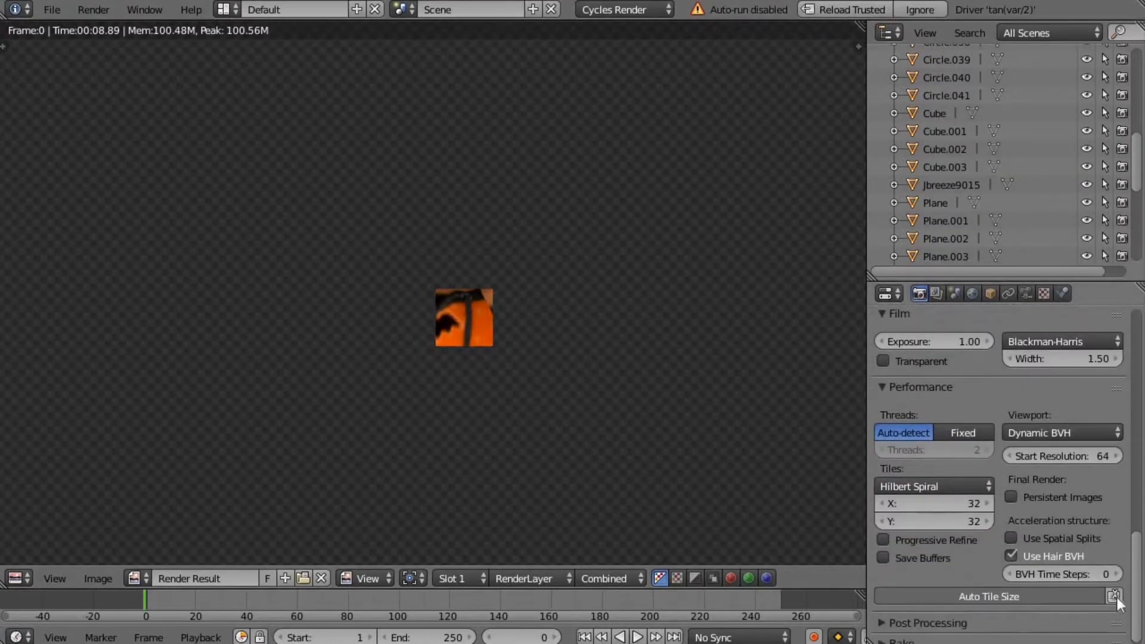
{"action": "left_click", "coordinate": [1111, 597]}
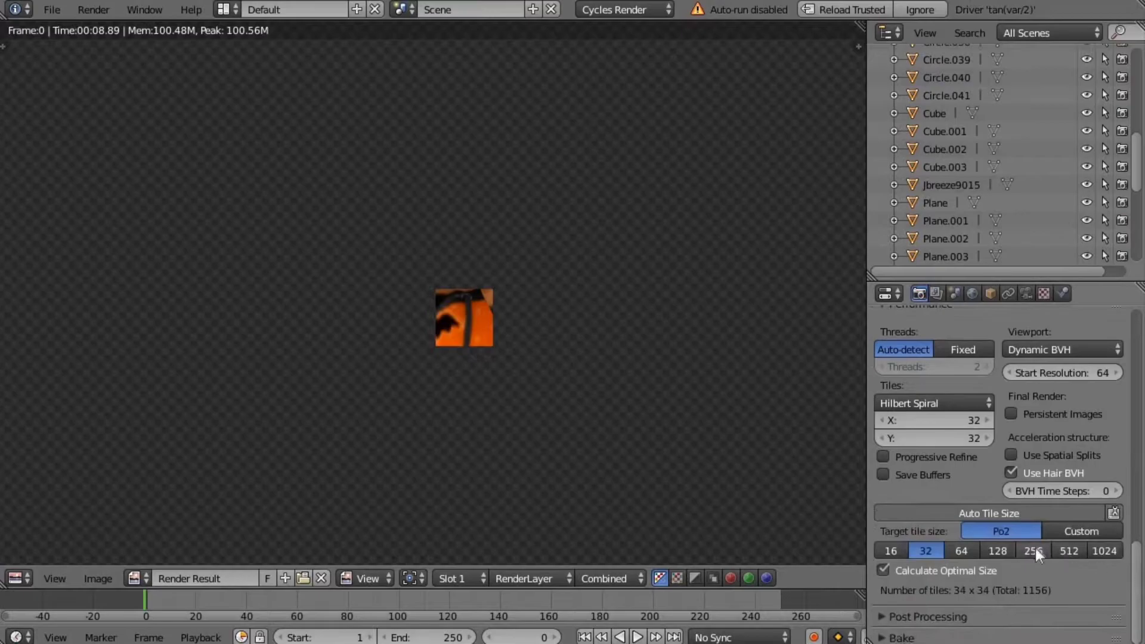
Choose a larger Po2 target tile size for the render.
{"action": "left_click", "coordinate": [1069, 551]}
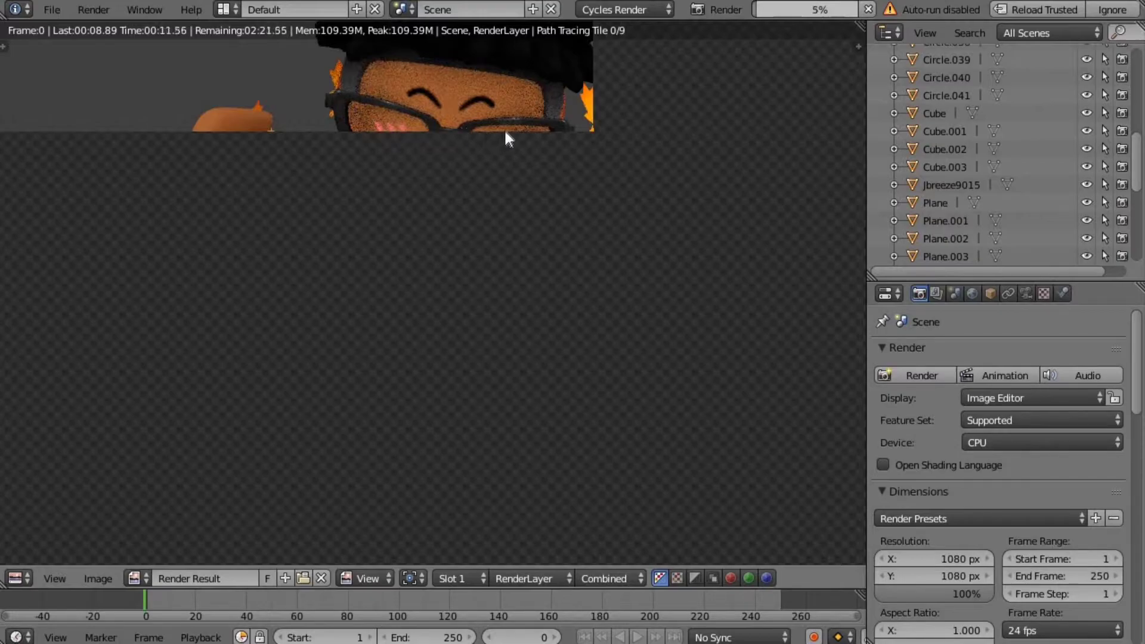
{"action": "mouse_move", "coordinate": [533, 145]}
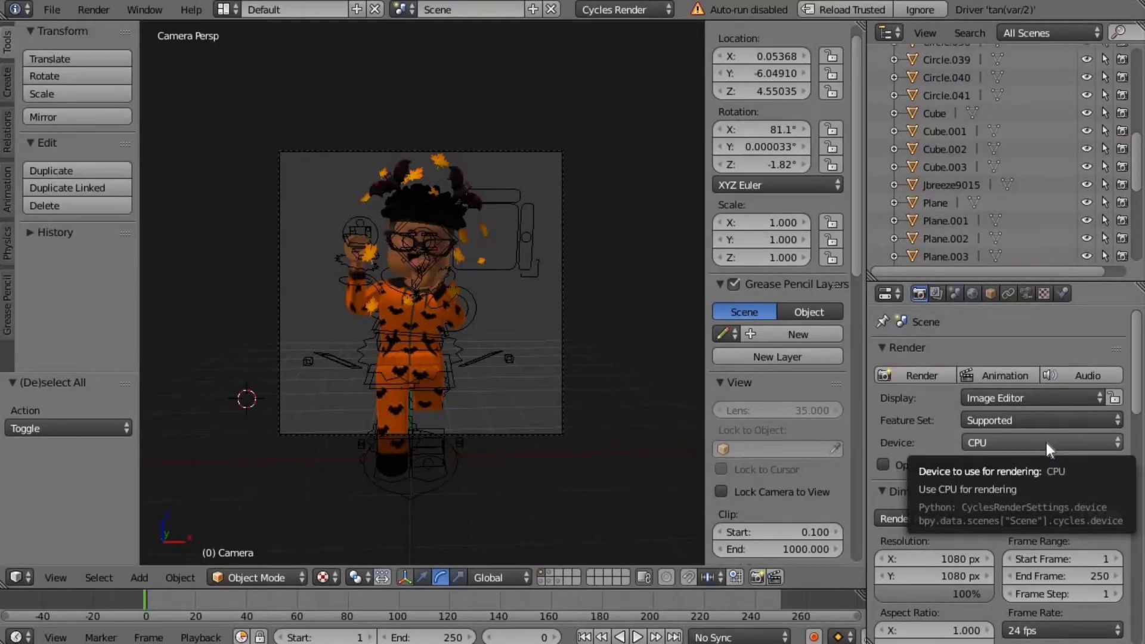
Set the render Device to GPU Compute and start a new render of the avatar scene.
{"action": "left_click", "coordinate": [1037, 441]}
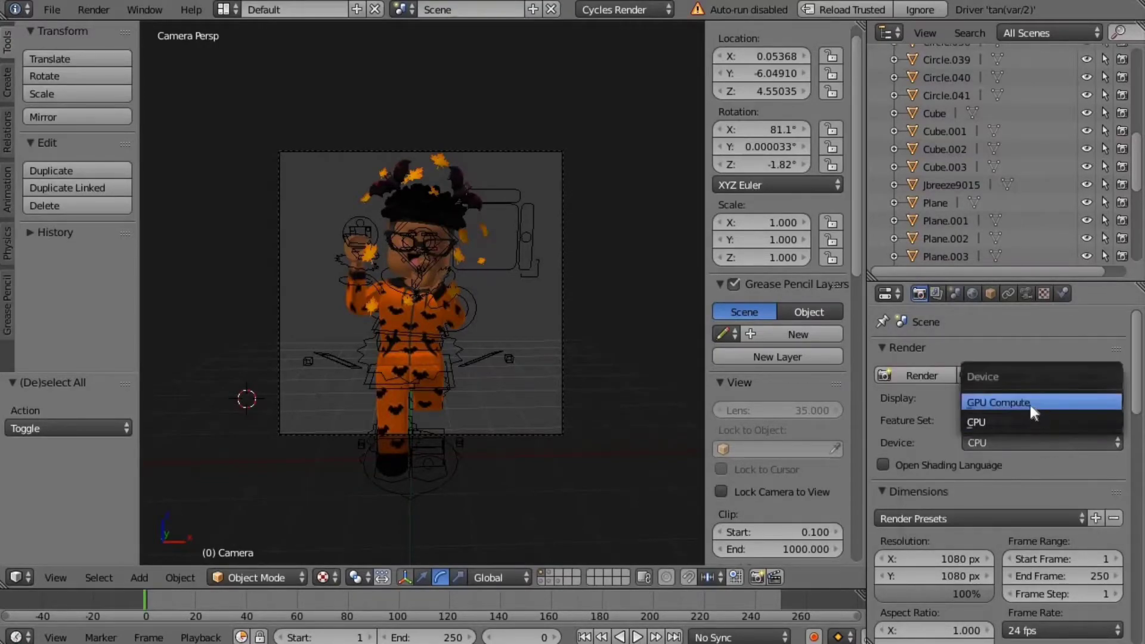
{"action": "left_click", "coordinate": [999, 402]}
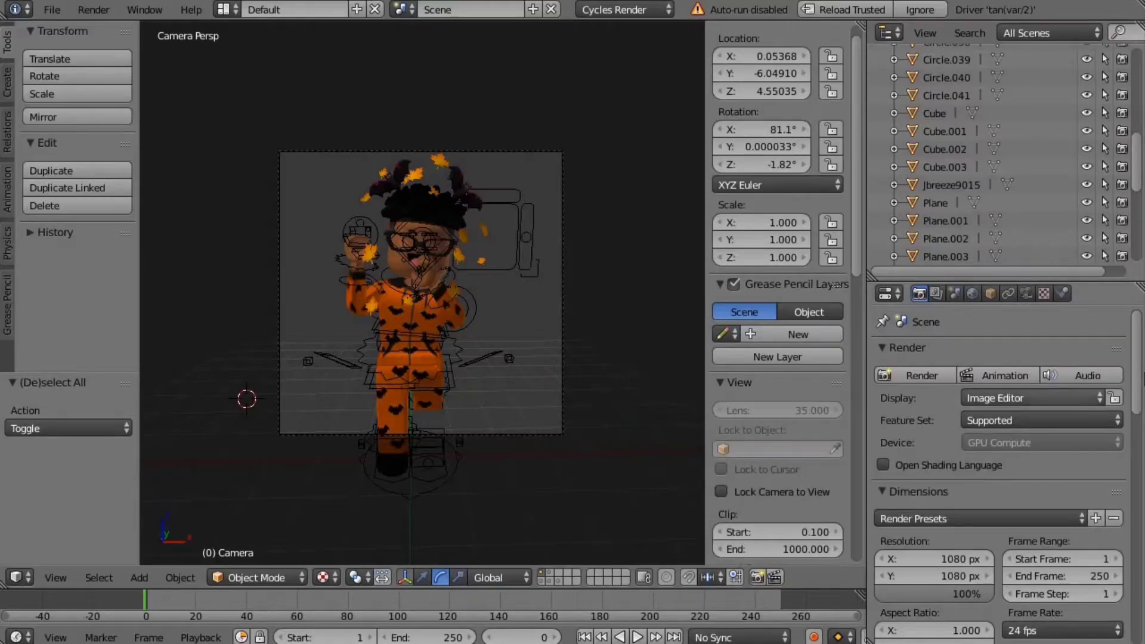
{"action": "scroll", "scroll_direction": "down", "scroll_amount": 3}
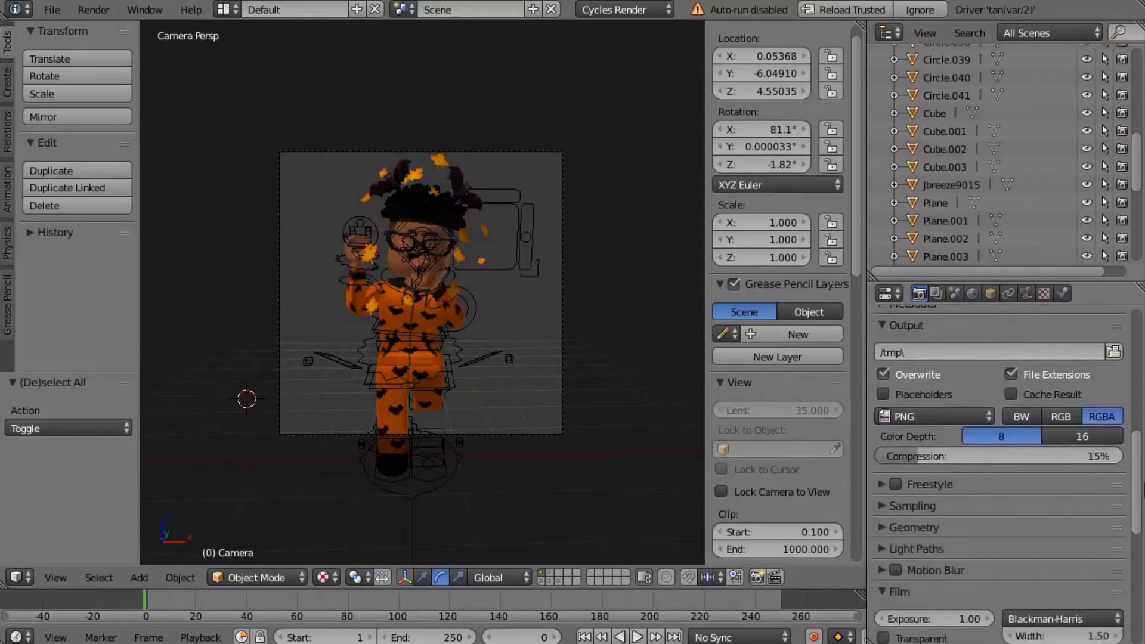
{"action": "scroll", "scroll_direction": "down", "scroll_amount": 3}
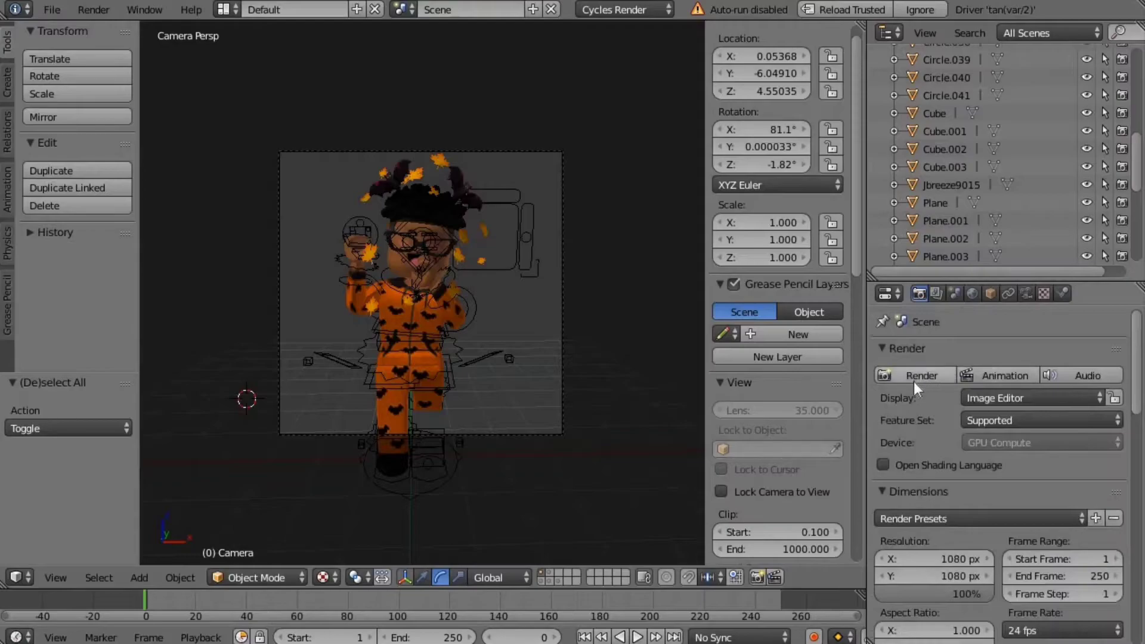
{"action": "left_click", "coordinate": [921, 376]}
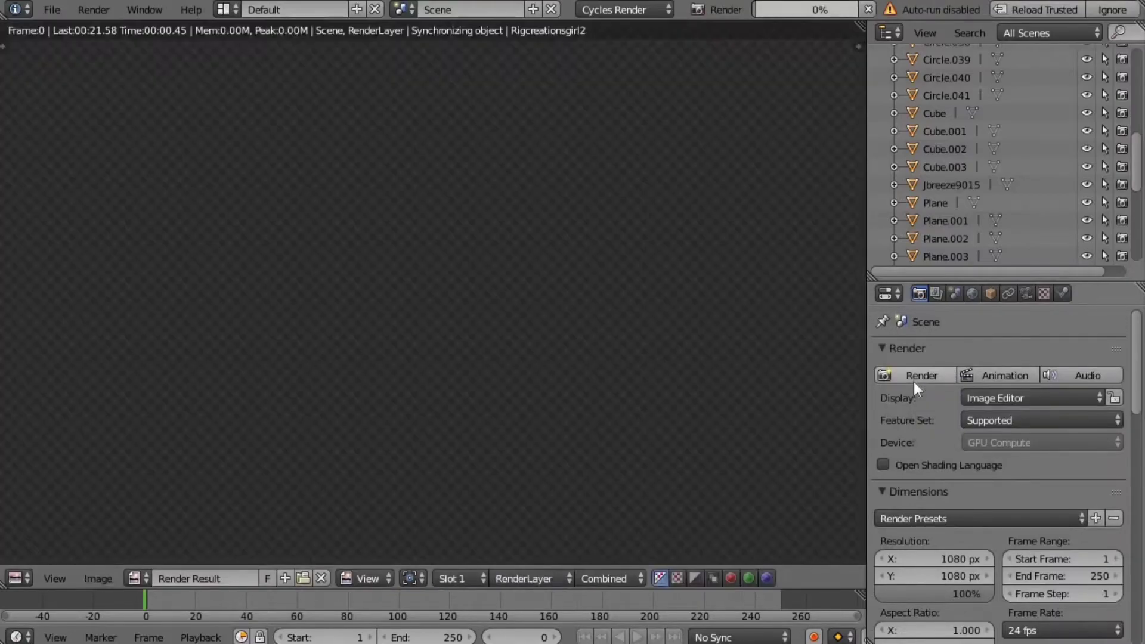
Run the GPU render and let it progress through the large tiles.
{"action": "left_click", "coordinate": [920, 375]}
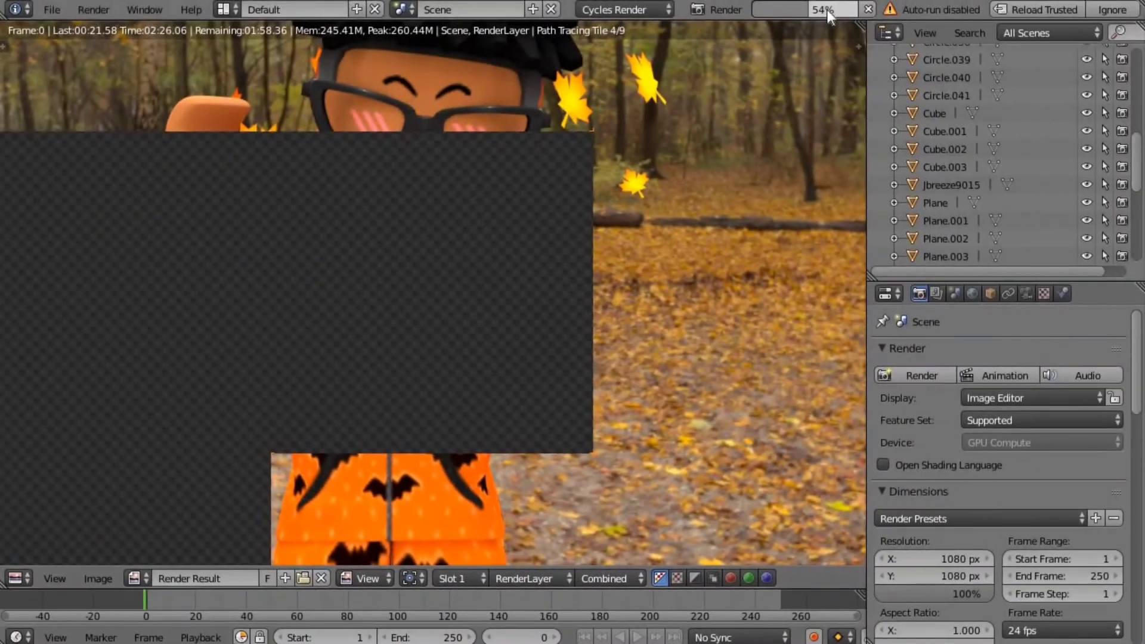
{"action": "mouse_move", "coordinate": [826, 13]}
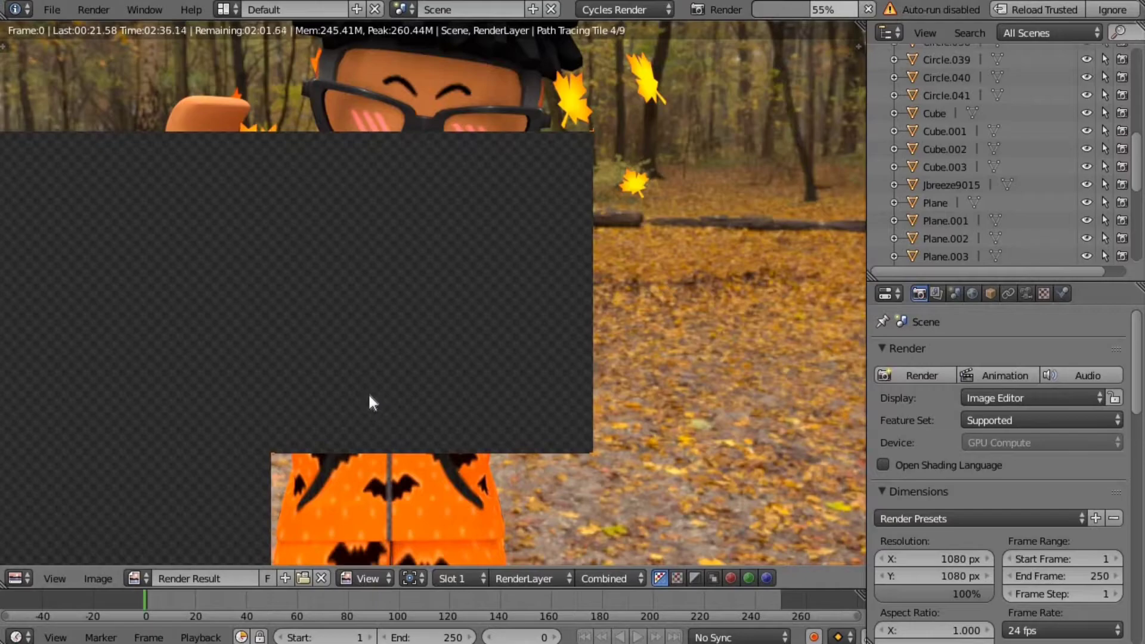
{"action": "mouse_move", "coordinate": [826, 11]}
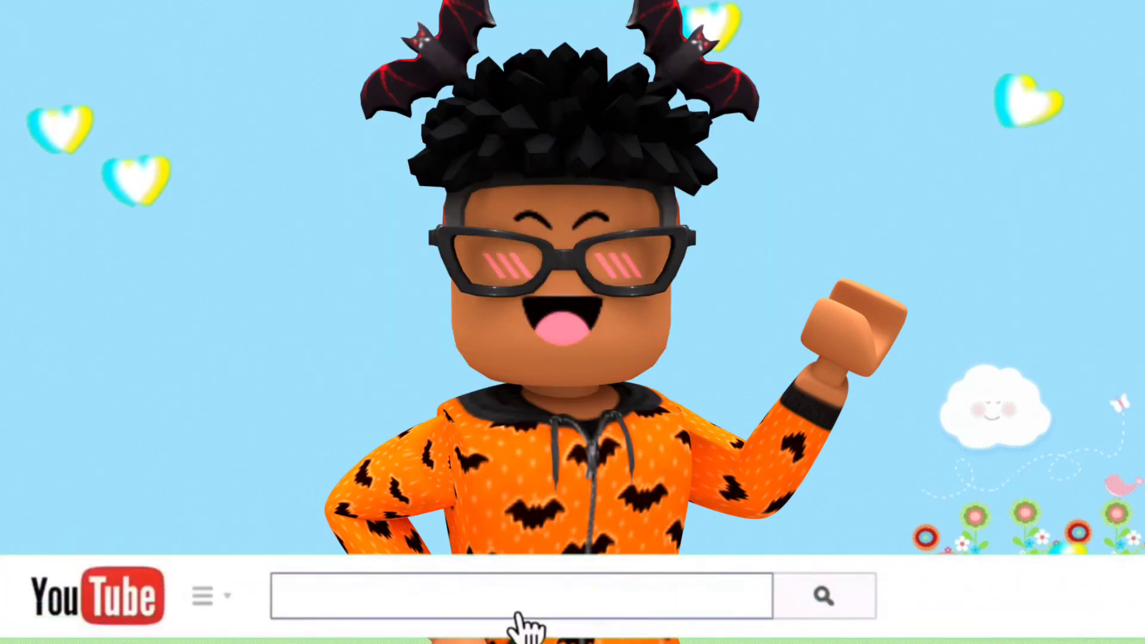
Fill the outro search bar with "Comment some requests if you want".
{"action": "type", "text": "Comment some requests if you want"}
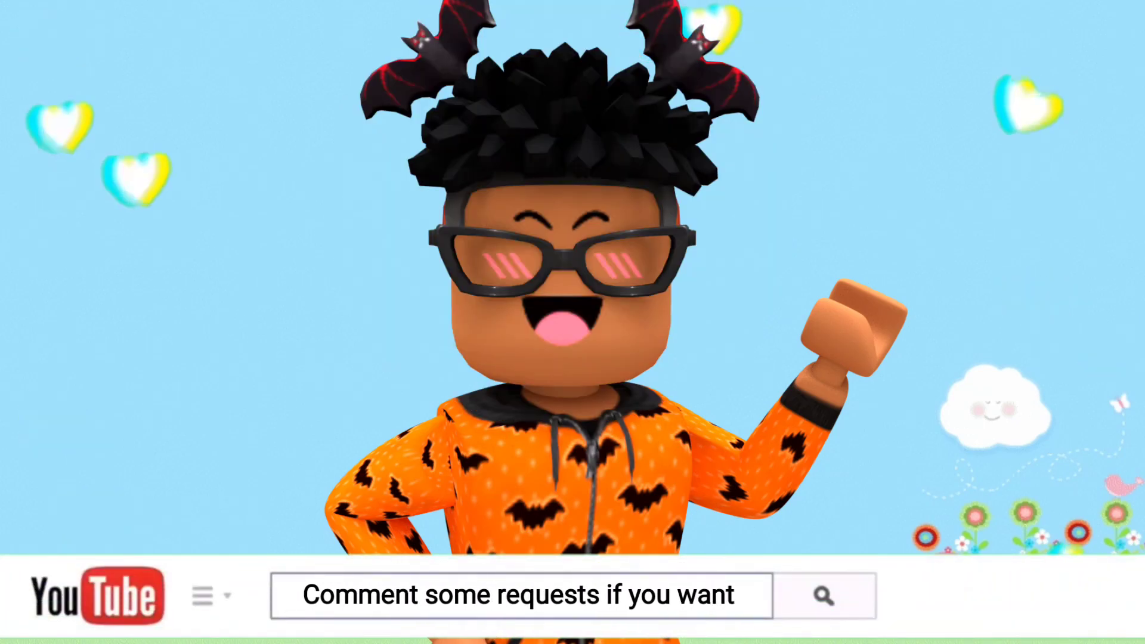